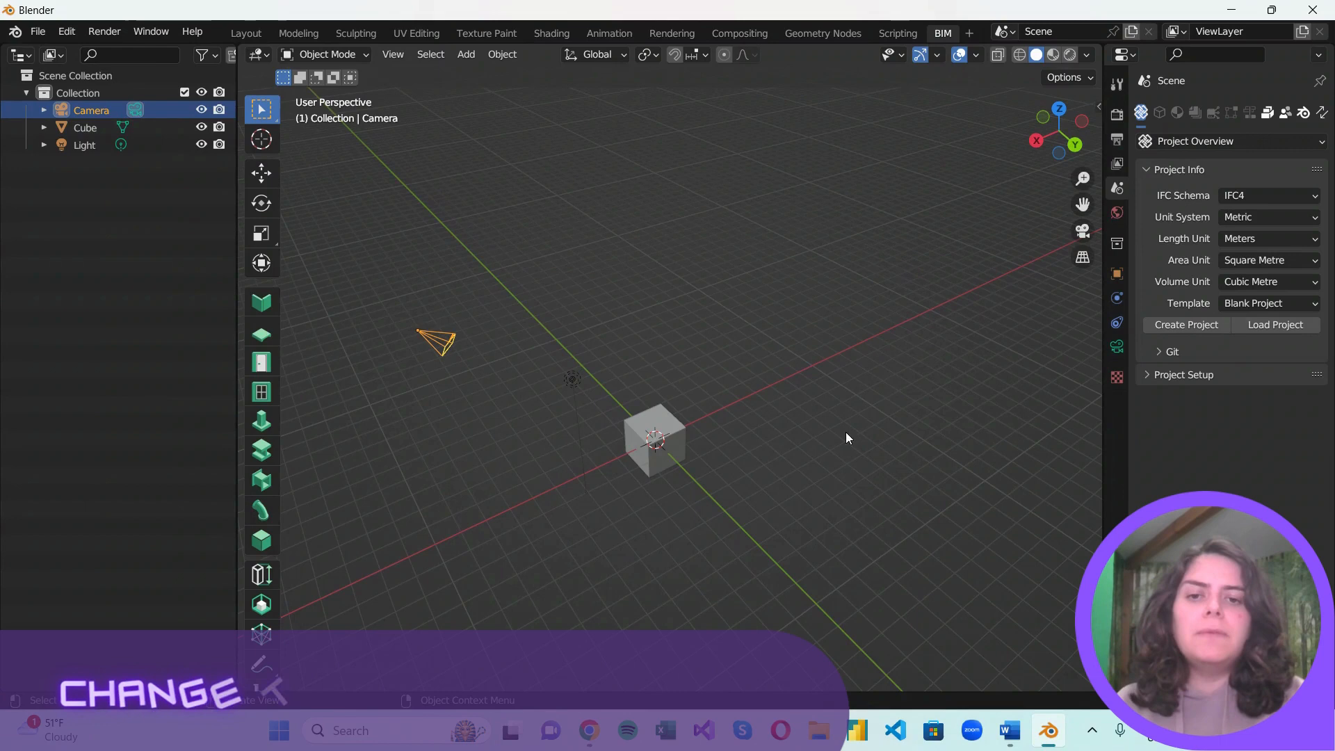
Step: Orbit around the cube, camera and light, ending looking down on the scene from above
left_click_drag(847, 438, 509, 571)
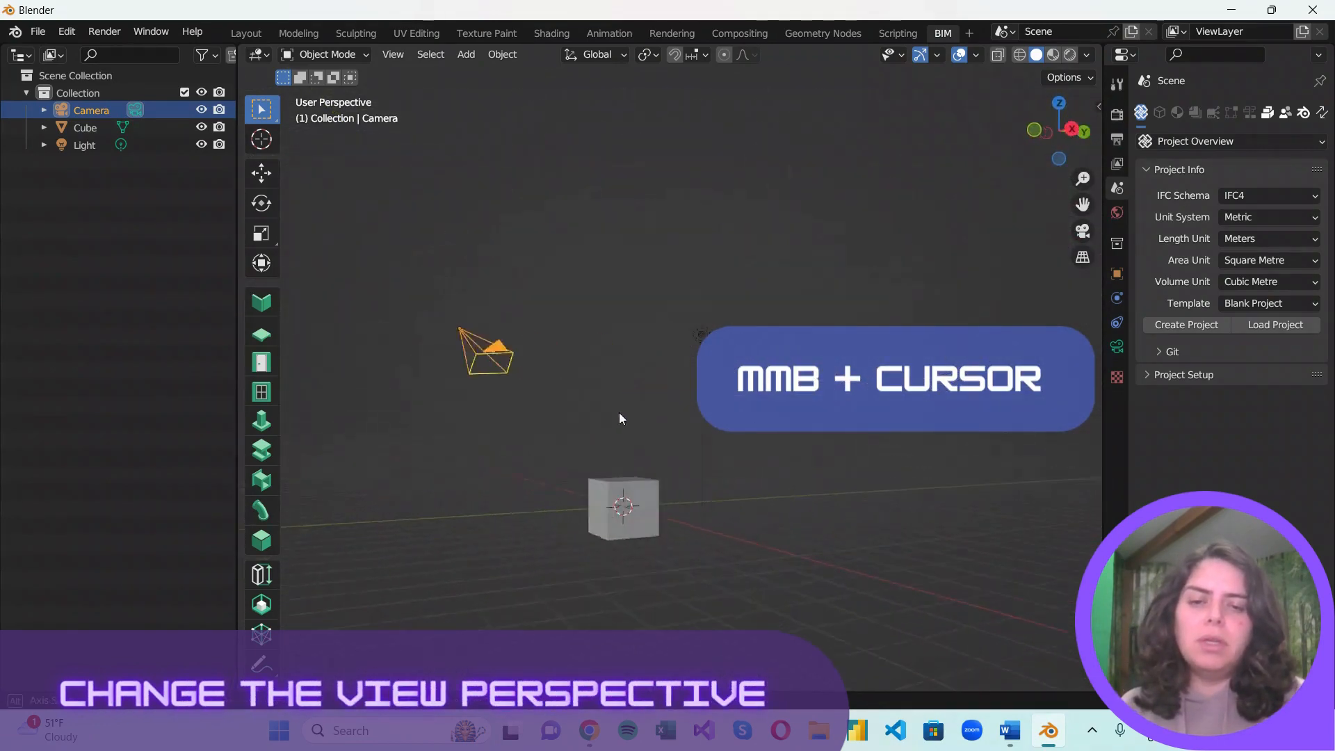
left_click_drag(620, 419, 302, 423)
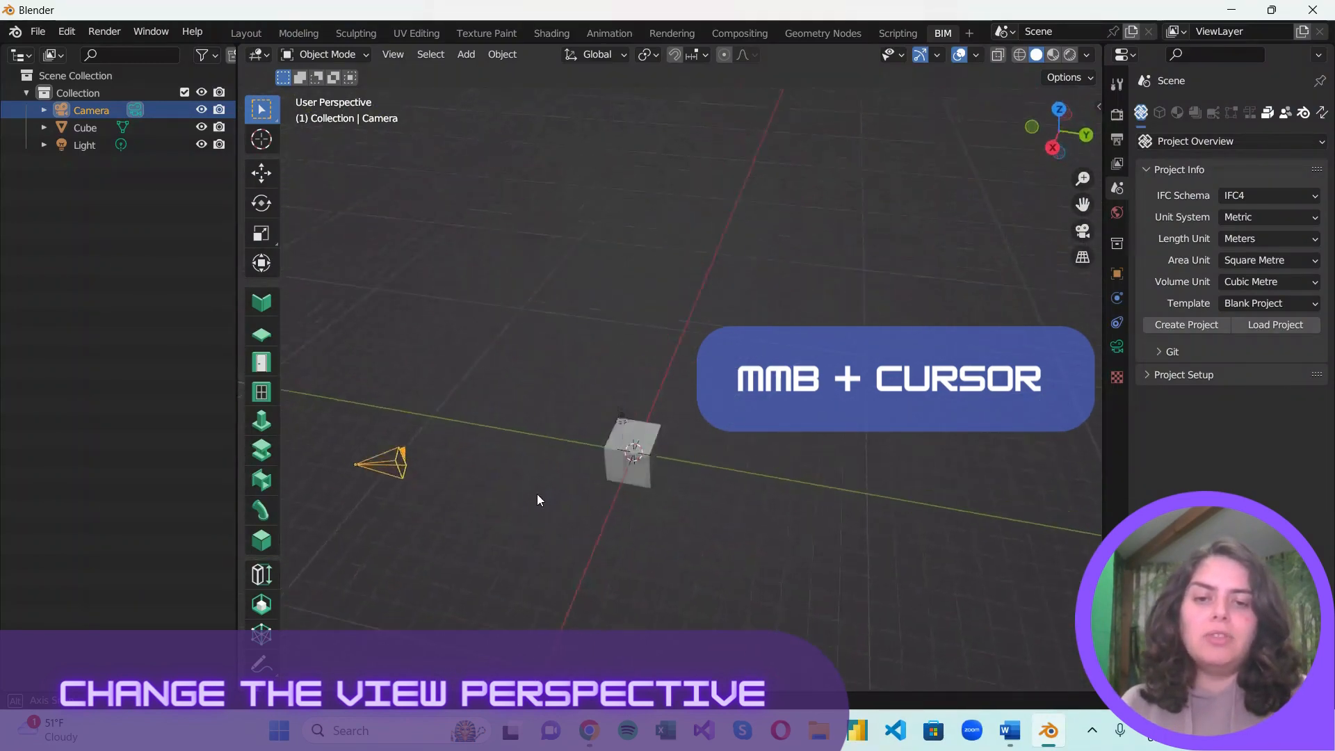
left_click_drag(536, 499, 444, 477)
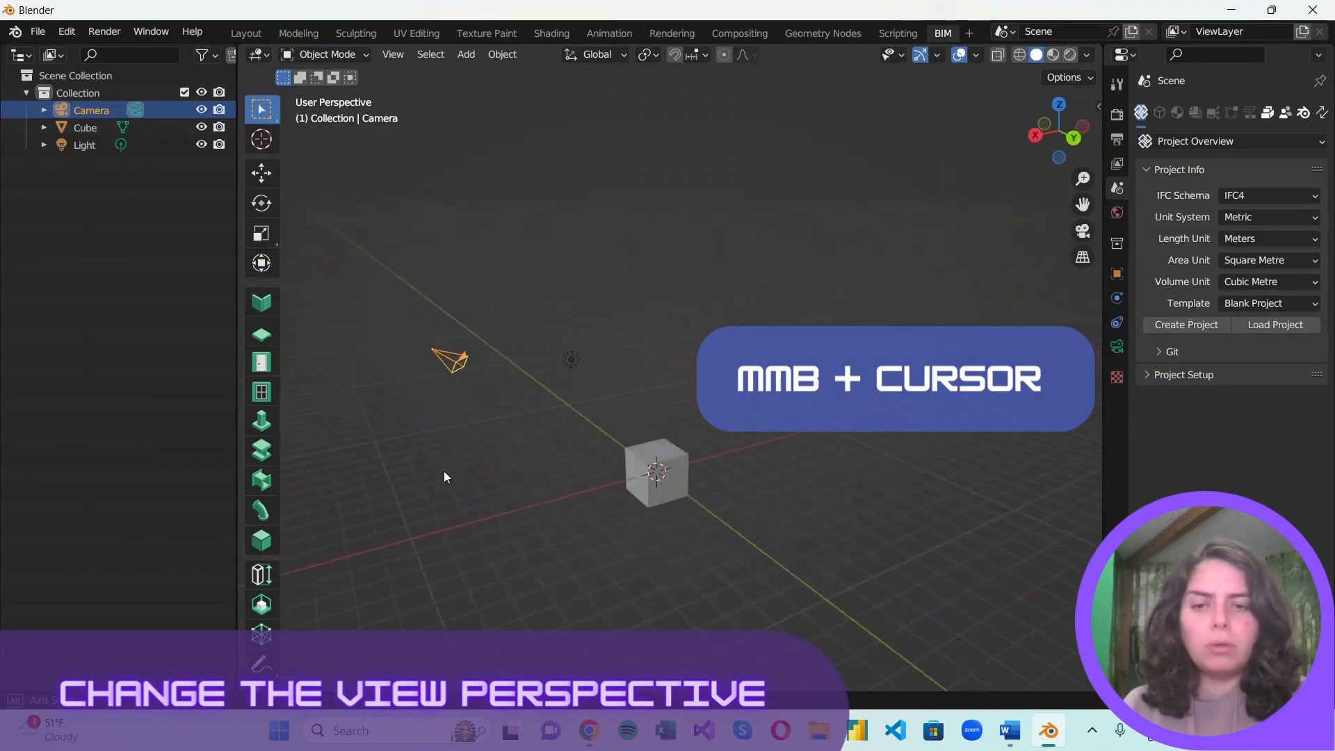
left_click_drag(442, 477, 801, 473)
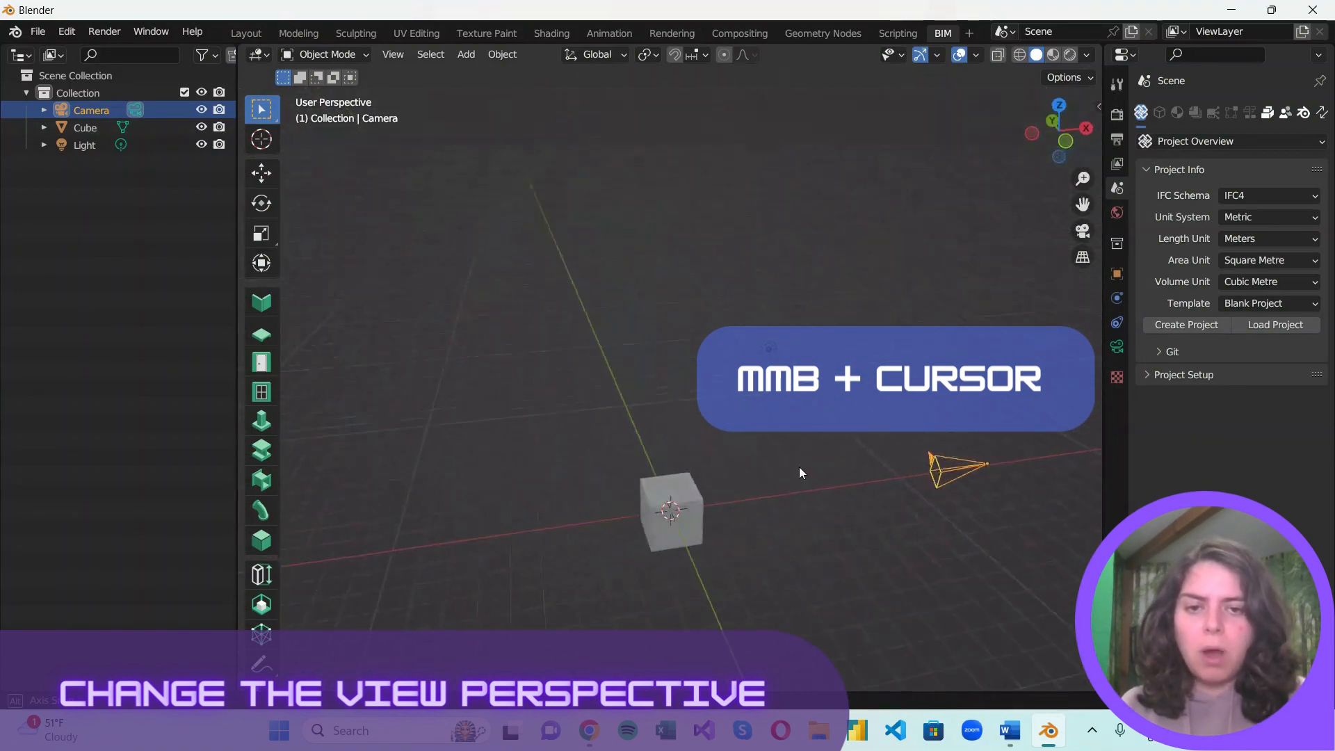
left_click_drag(801, 473, 641, 552)
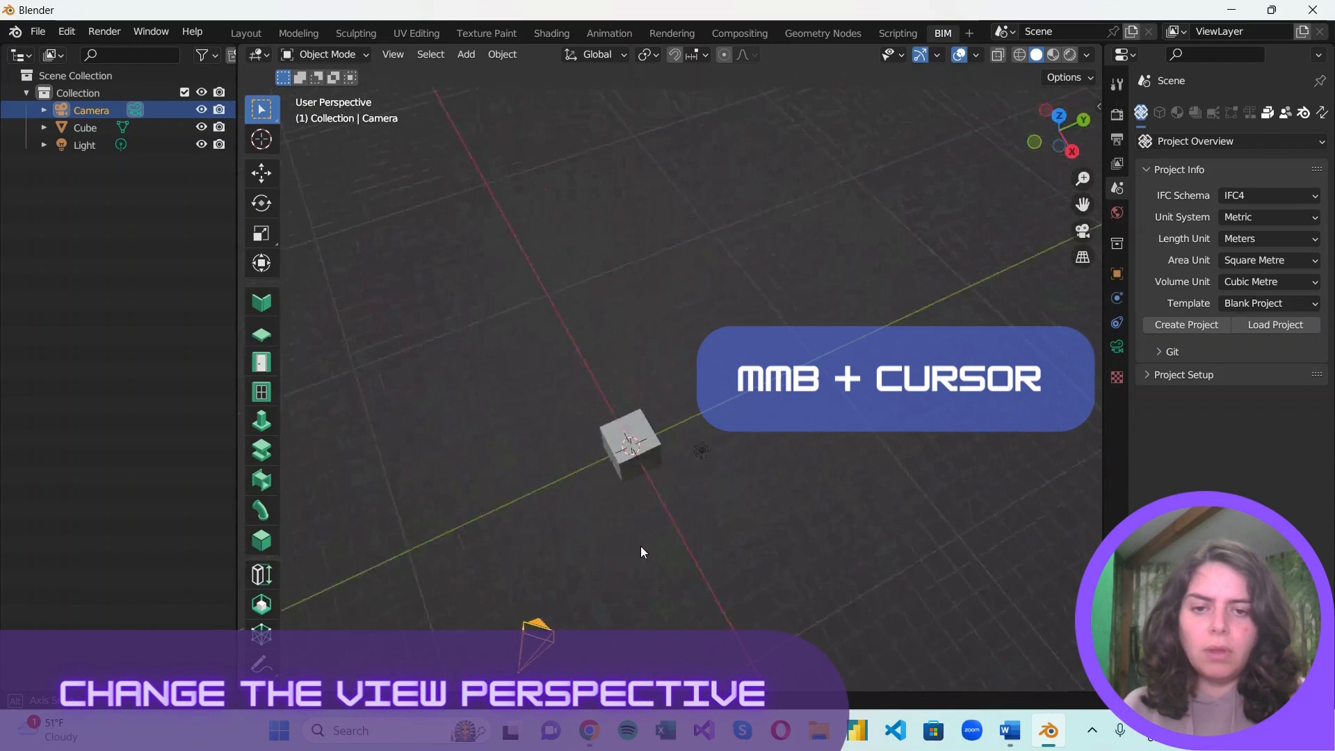
left_click_drag(641, 552, 506, 328)
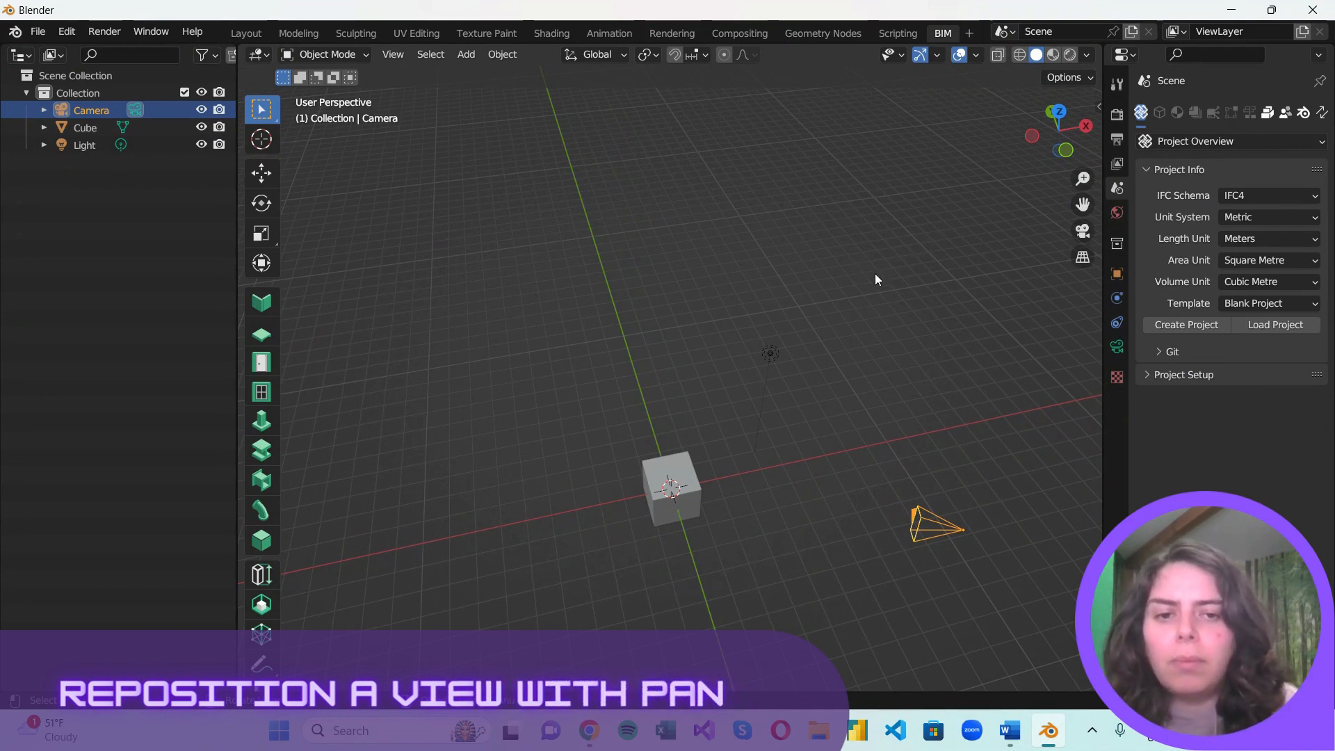
mouse_move(813, 463)
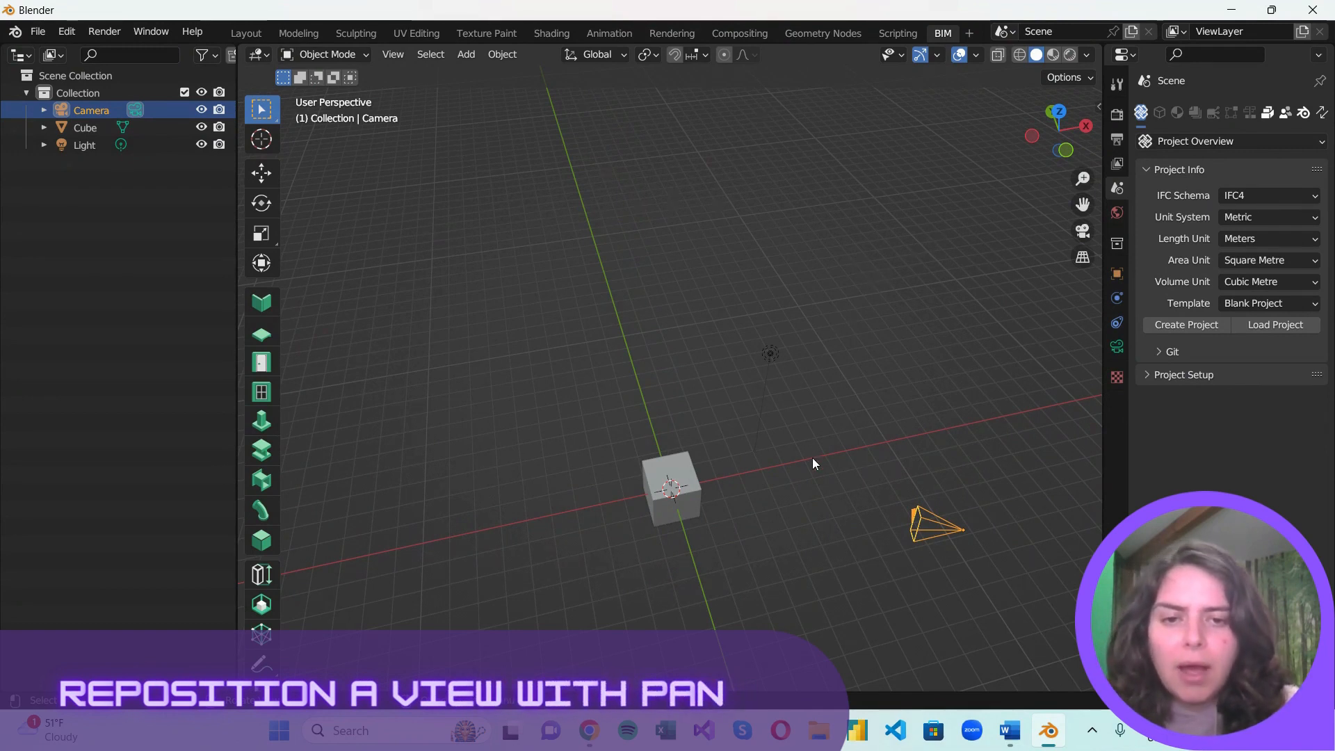
mouse_move(847, 397)
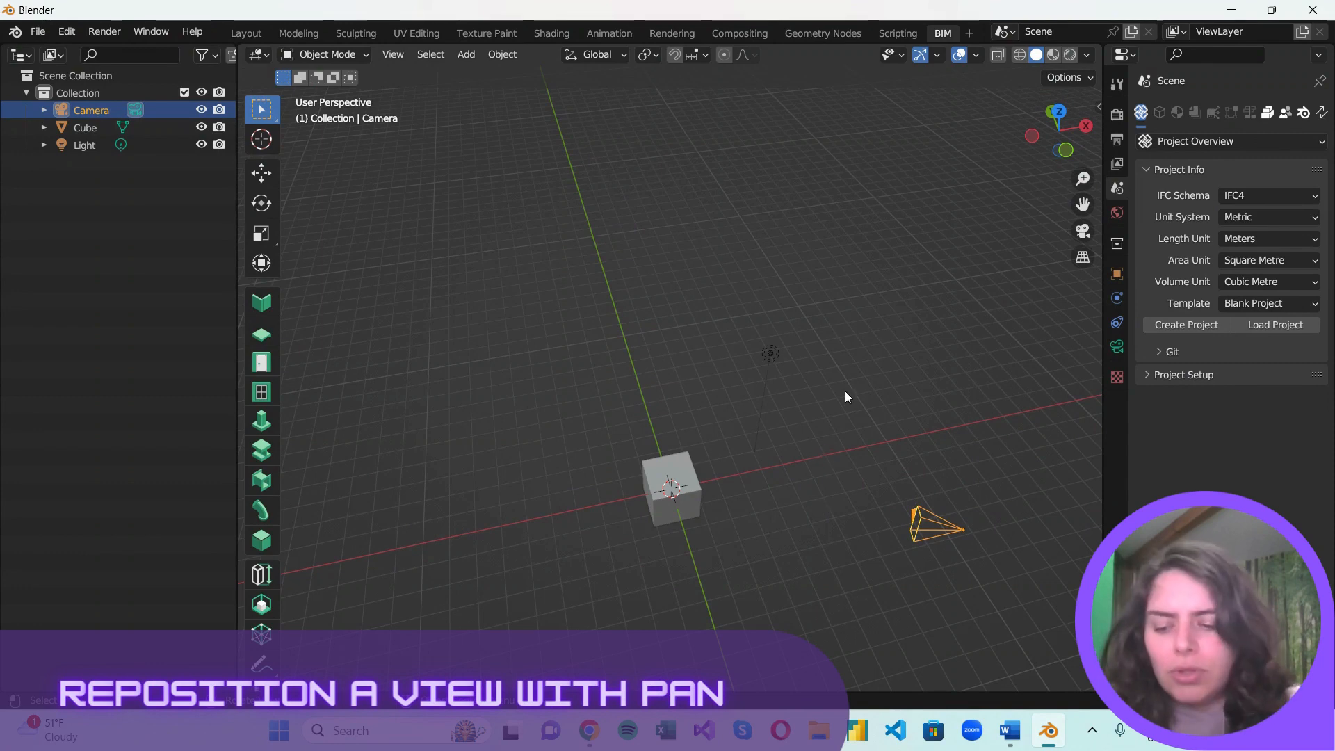
Step: Pan the view sideways so the scene slides across the grid without rotating
left_click_drag(847, 397, 617, 352)
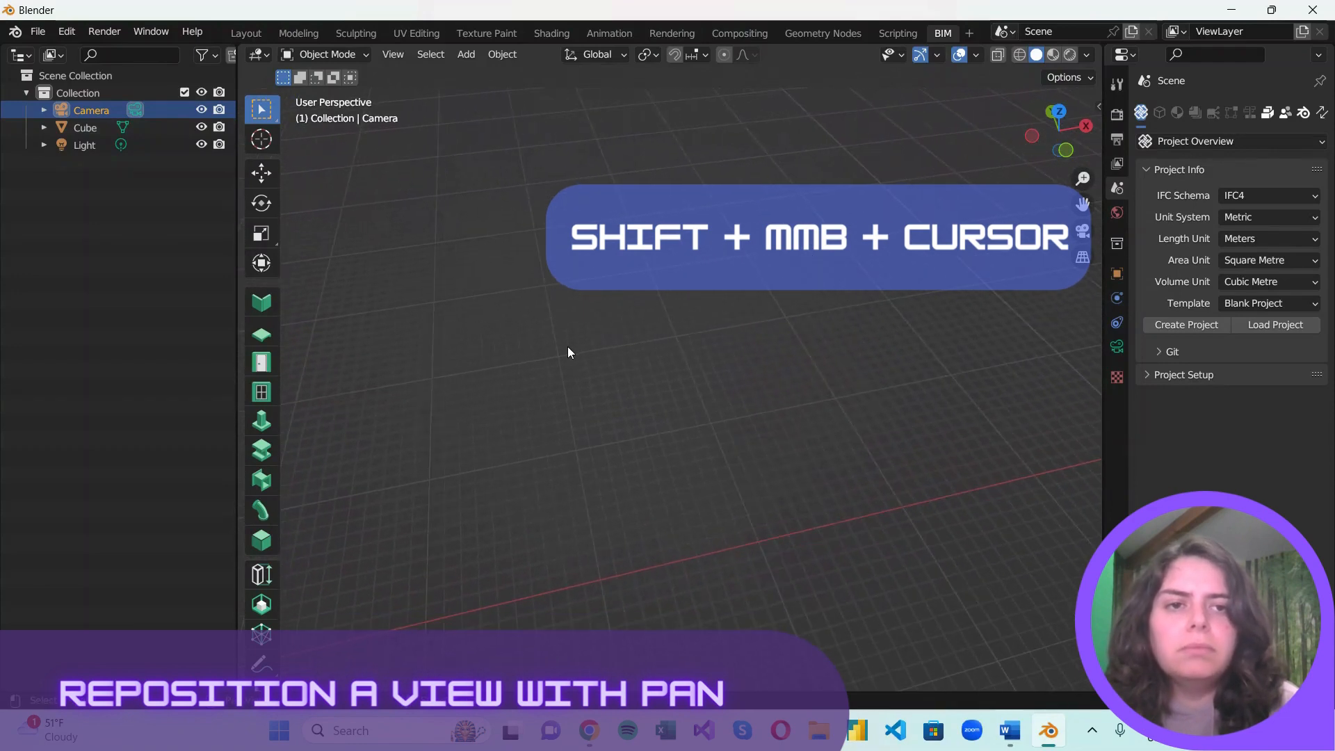
left_click_drag(569, 352, 787, 384)
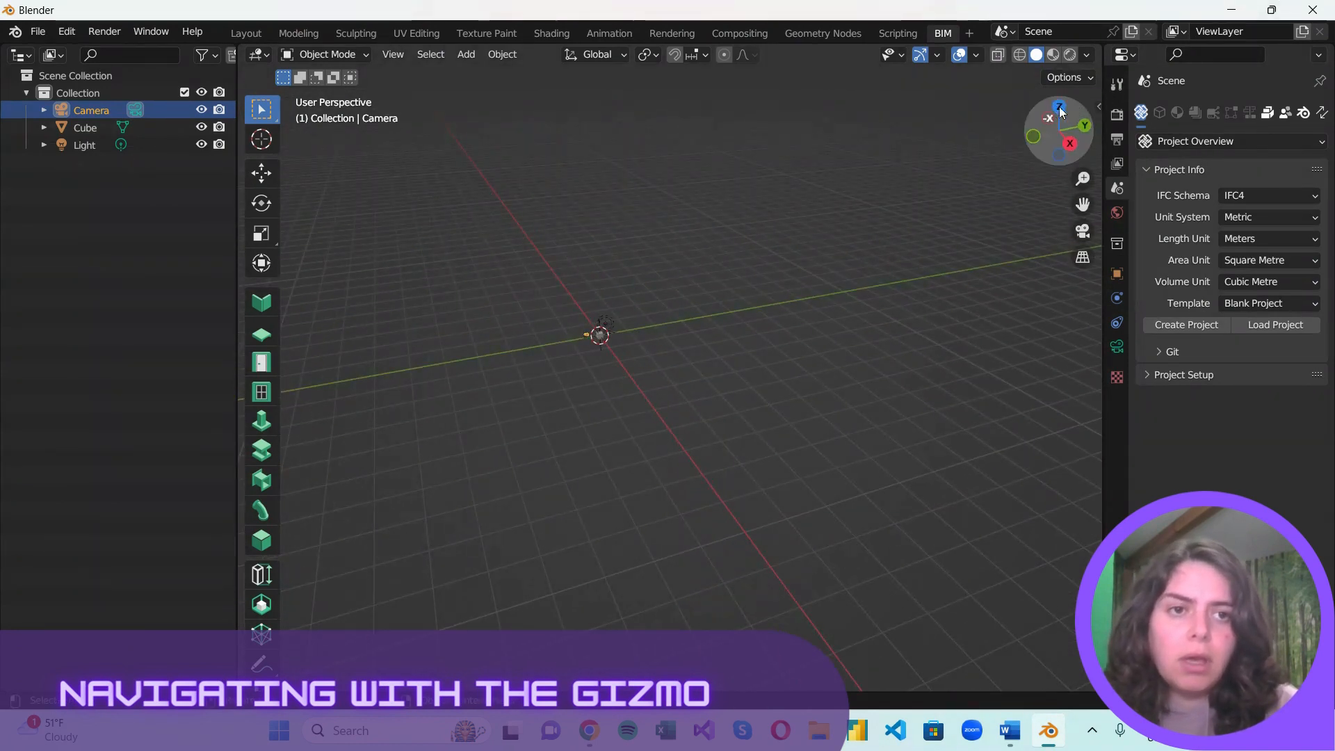
mouse_move(1060, 107)
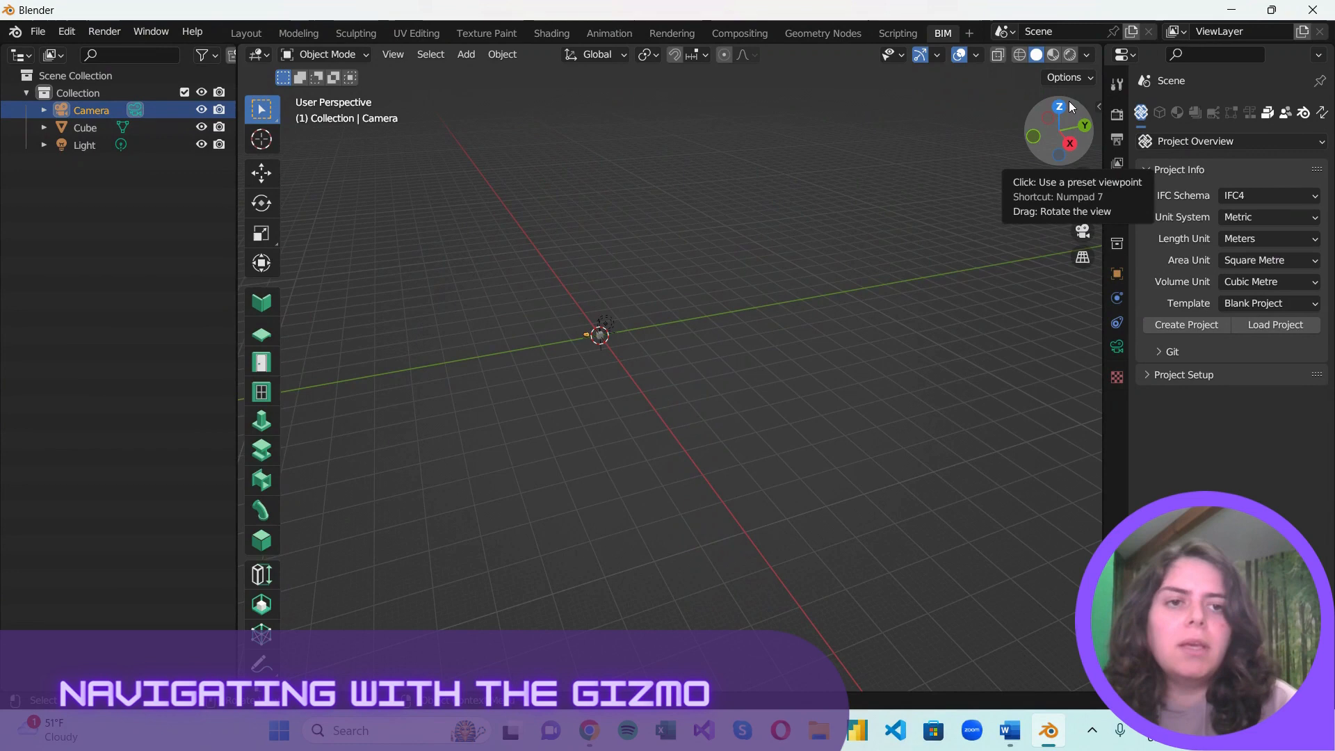
Step: Use the navigation gizmo's Z axis to look straight down on the scene
left_click(1058, 104)
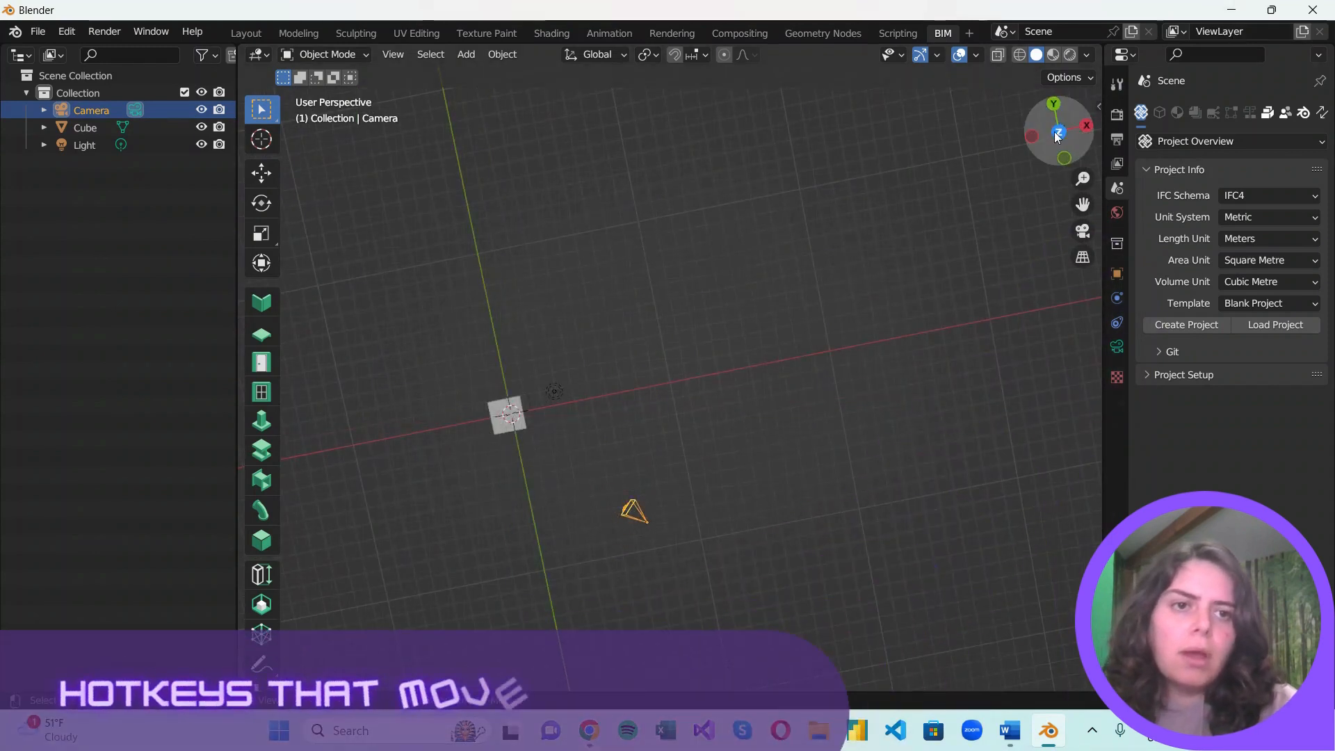
mouse_move(1058, 133)
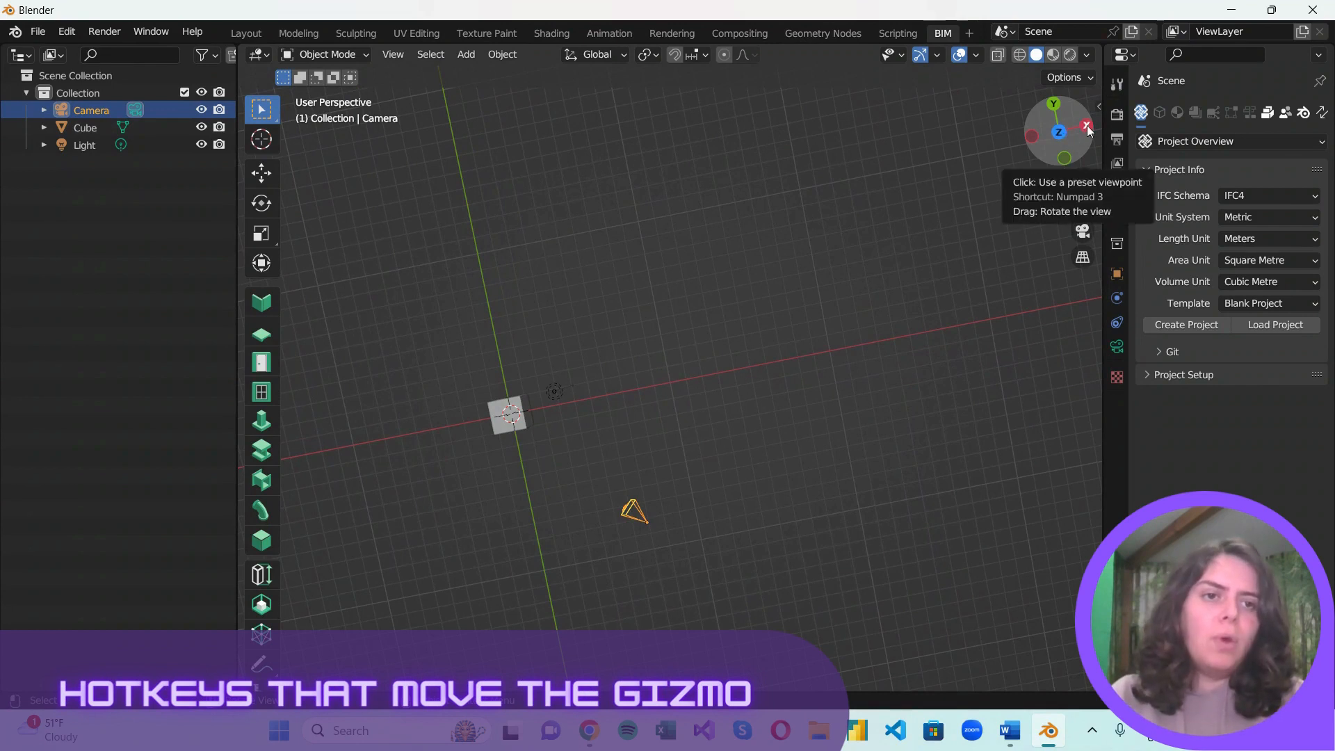
mouse_move(1053, 104)
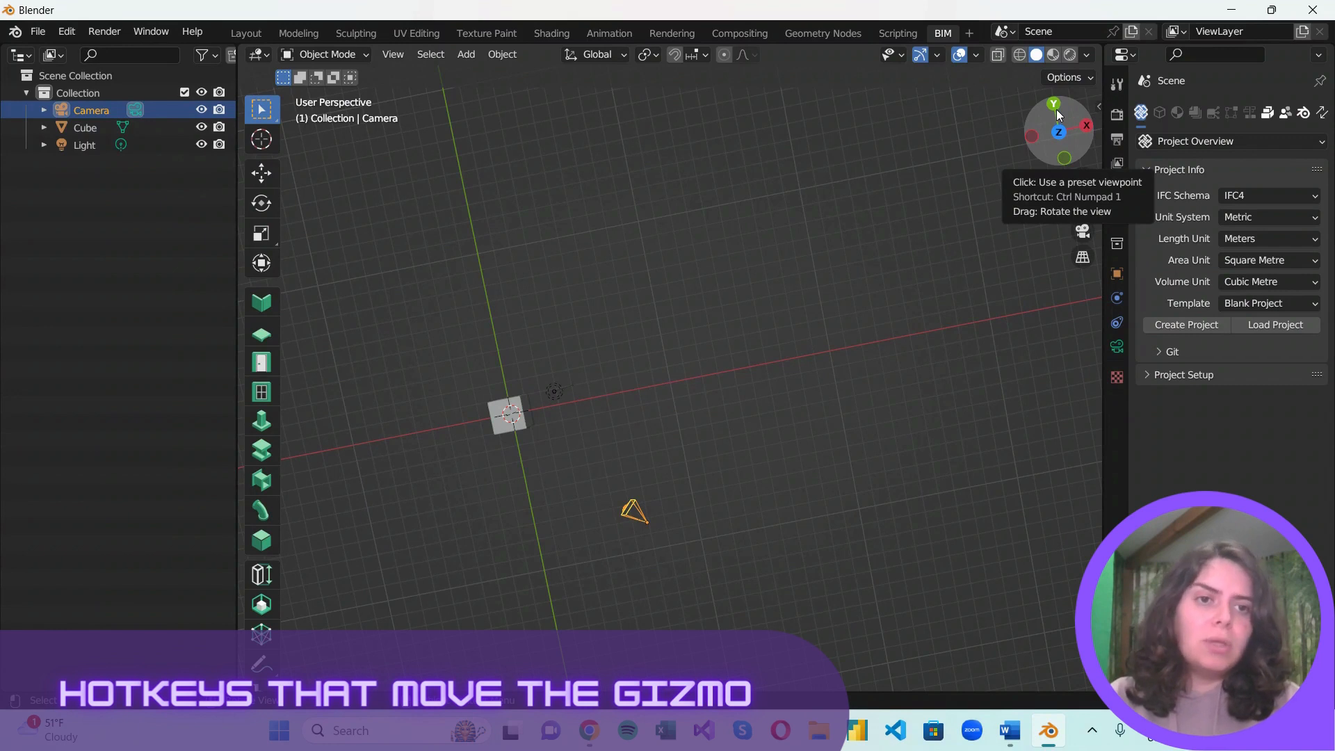
mouse_move(1097, 189)
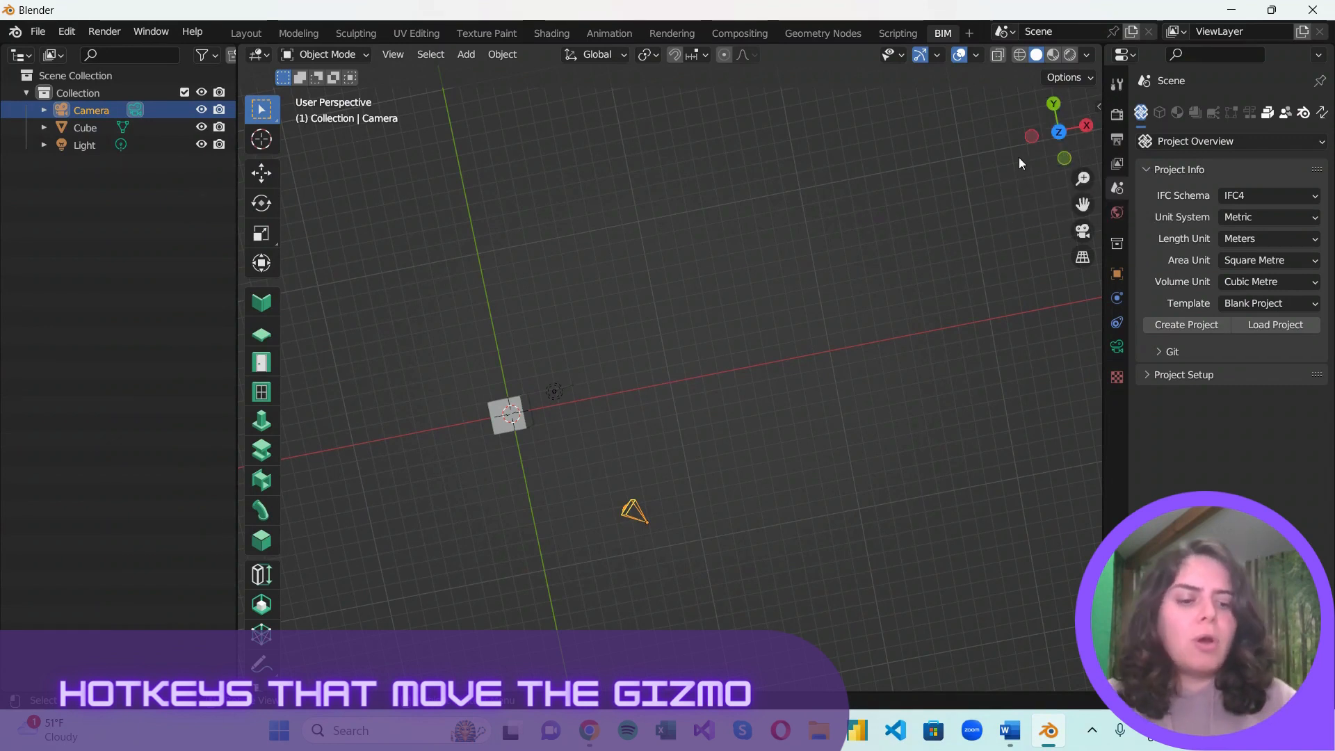
Step: Switch through the top, right and back orthographic views with the numpad keys
key("7")
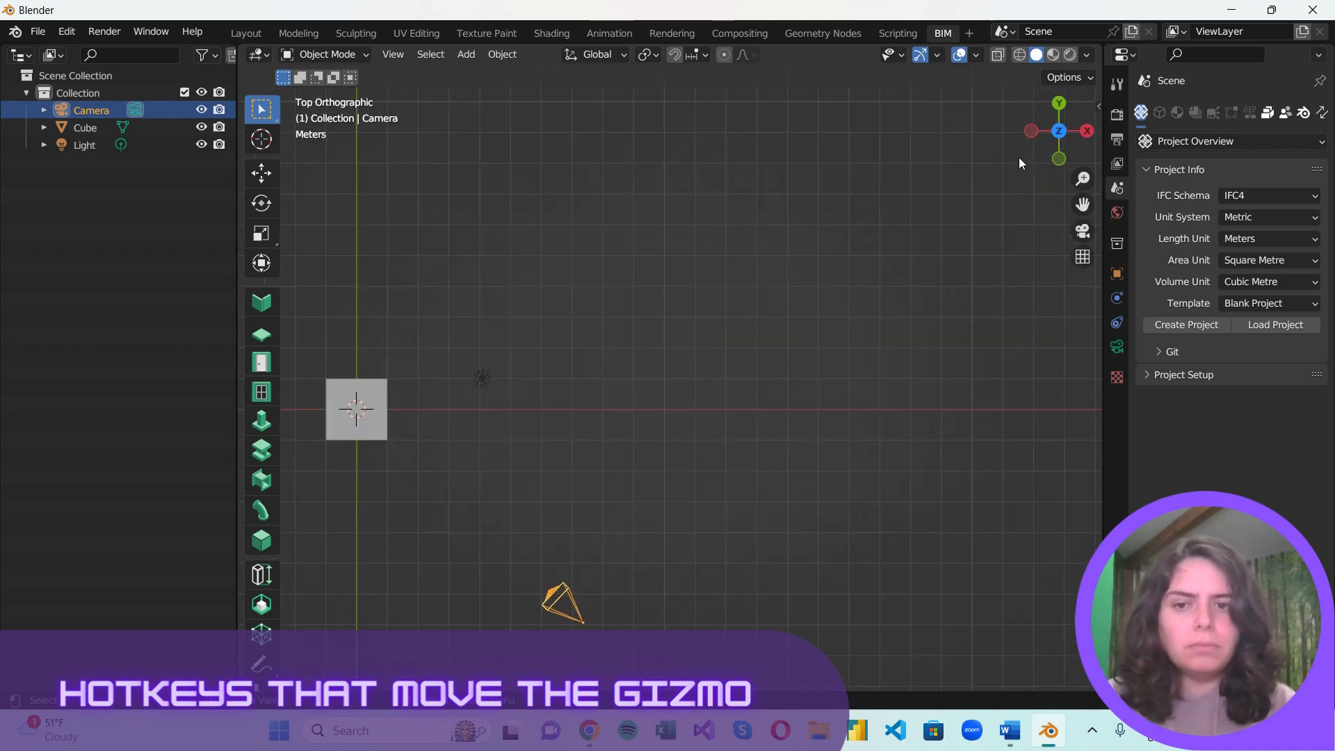
key("KP_7")
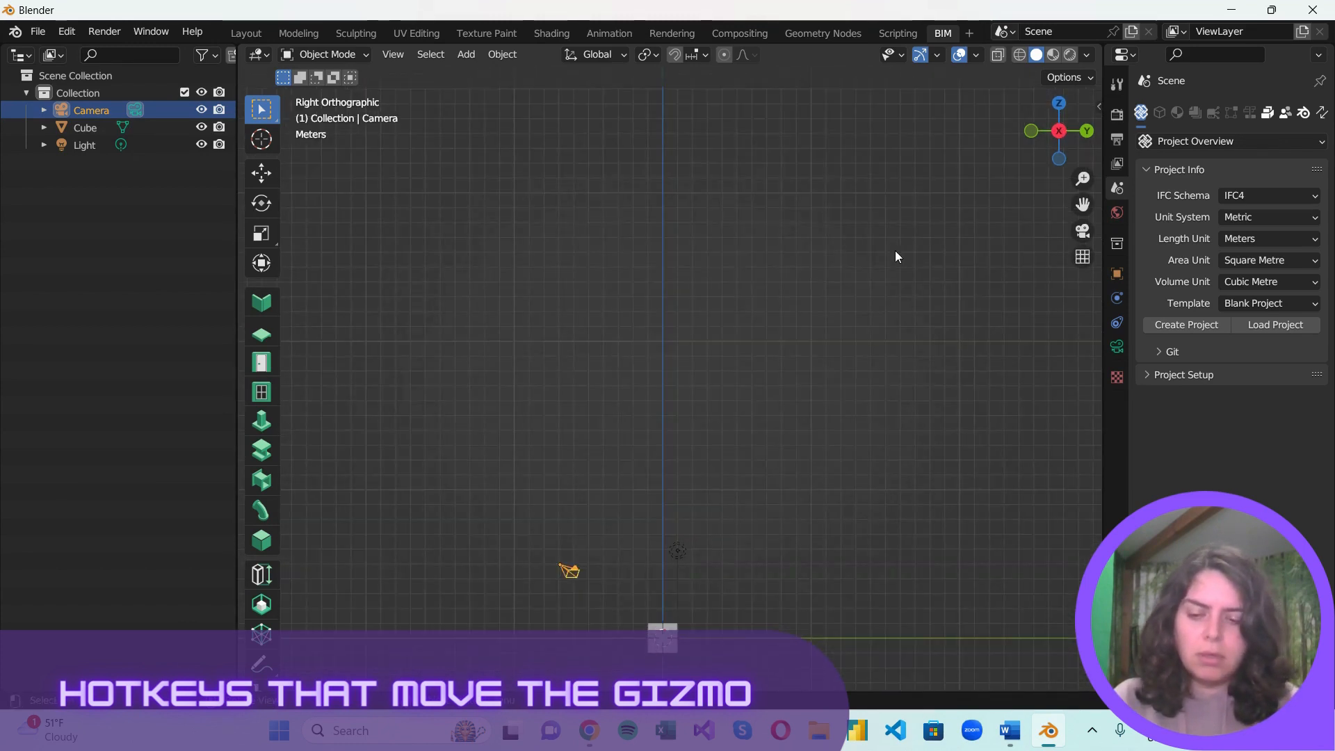
key("KP_1")
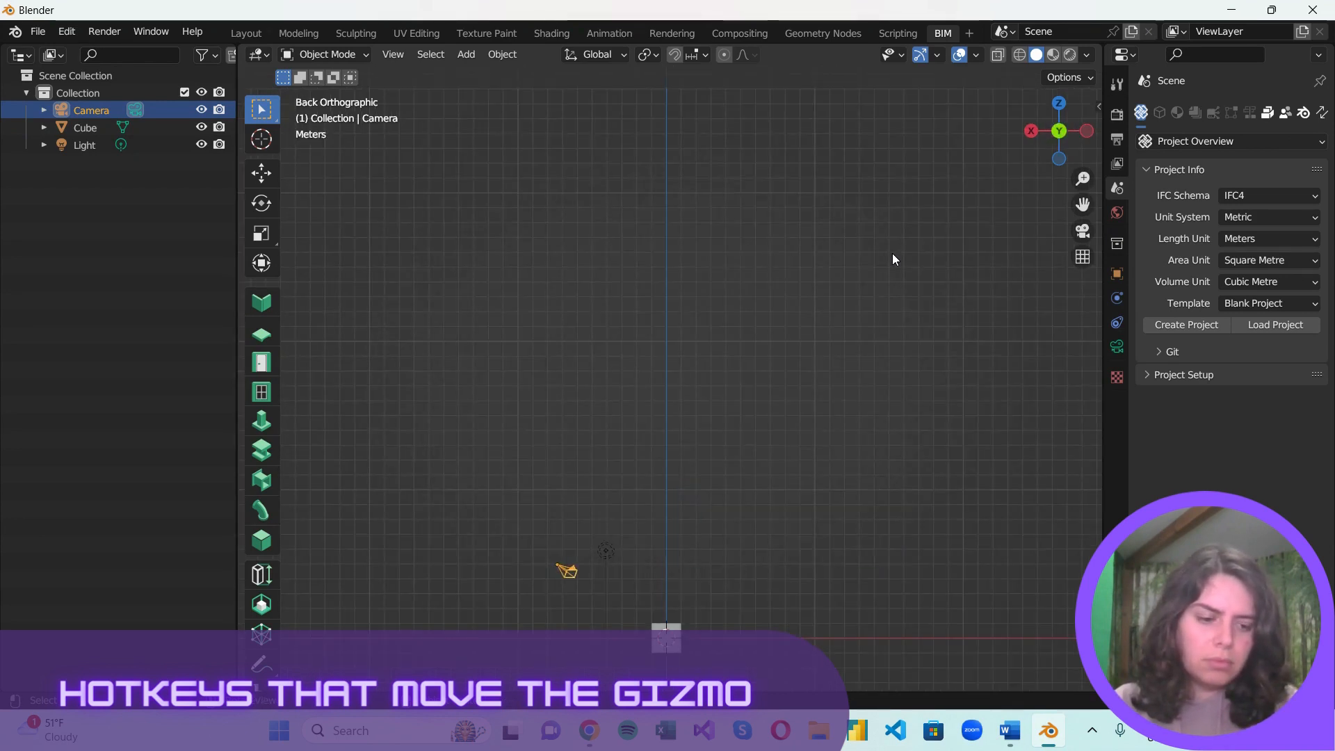
key("ctrl+1")
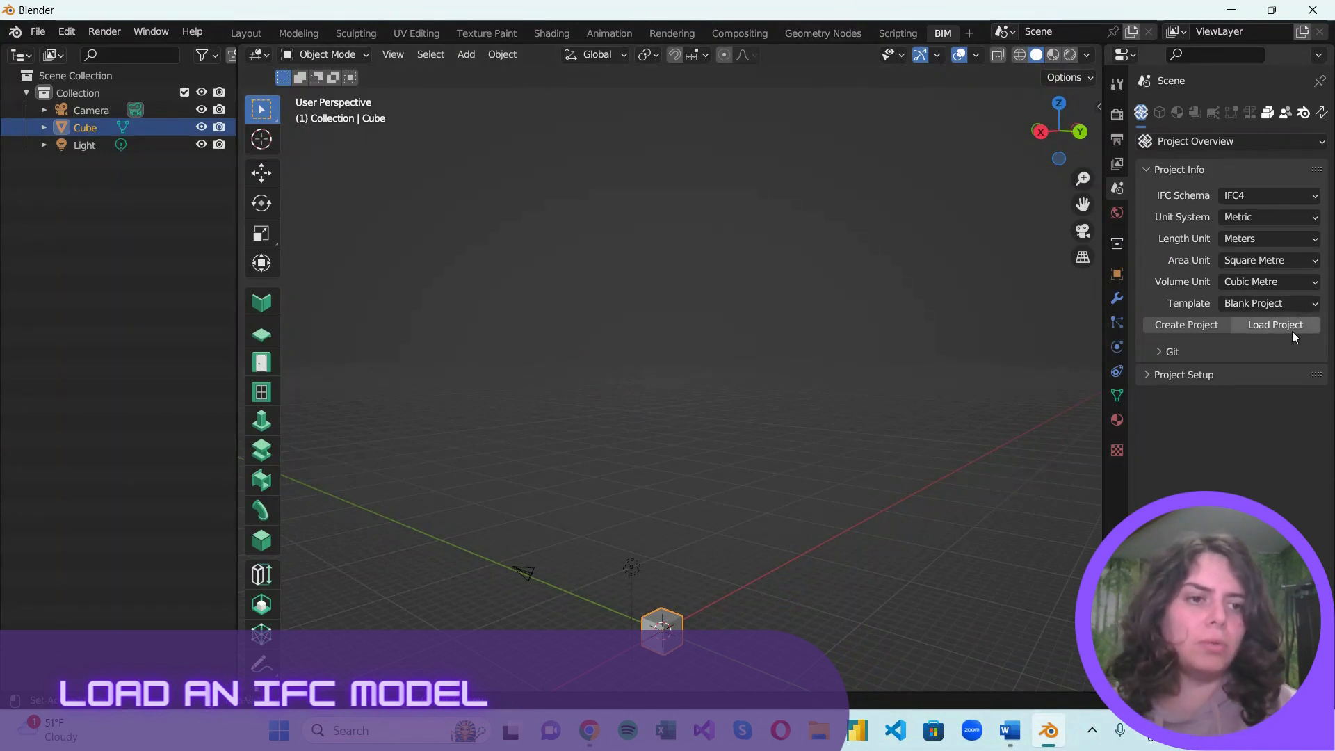
Step: Load the existing IFC project New.ifc from the BIM Project Overview panel
left_click(1275, 324)
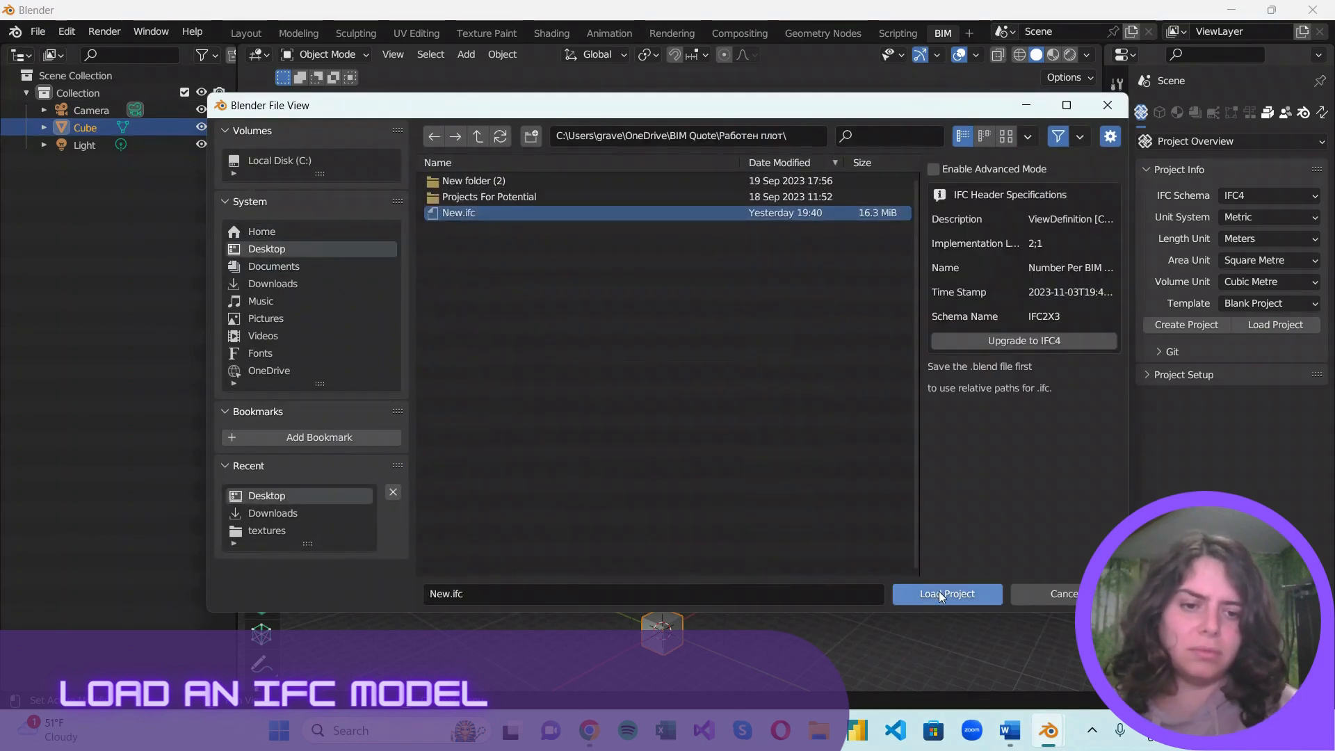
left_click(946, 593)
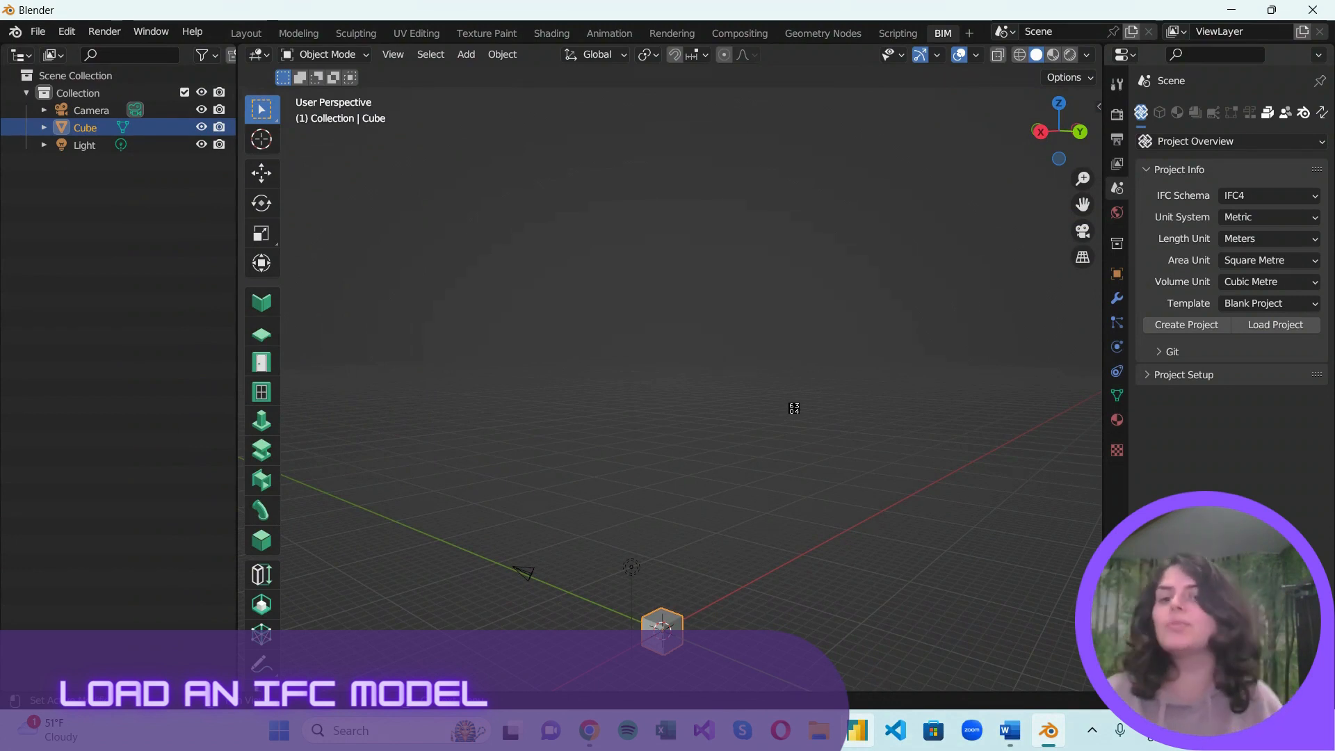
left_click(1275, 324)
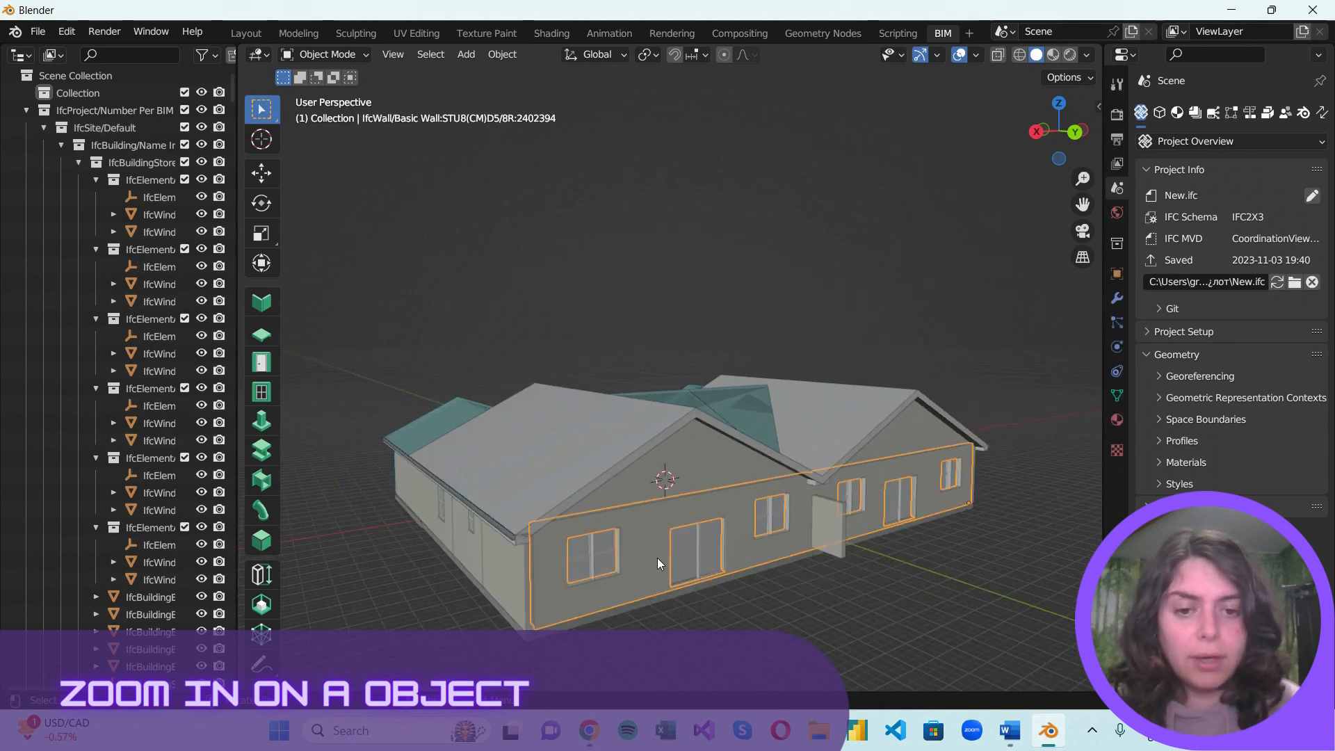
mouse_move(651, 563)
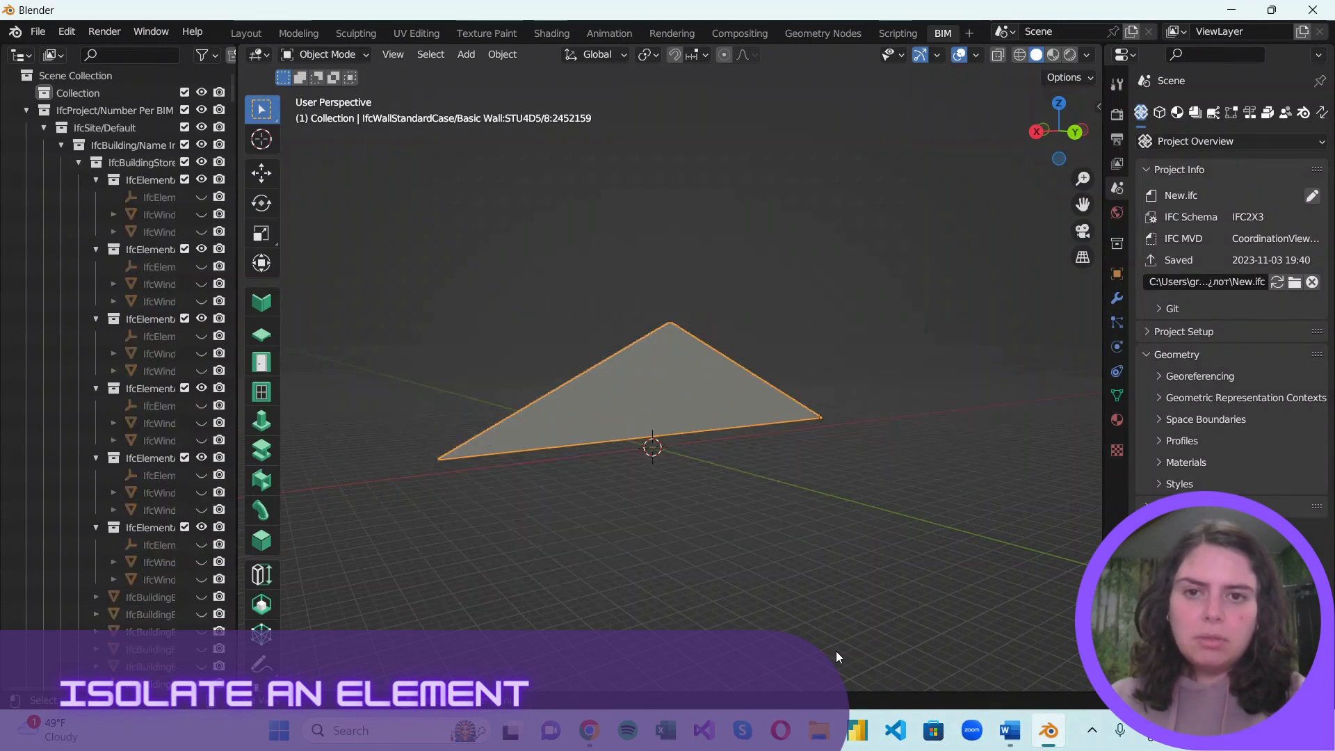
Step: Isolate the selected gable wall with Shift+H, then unhide the whole house with Alt+H
key("shift+h")
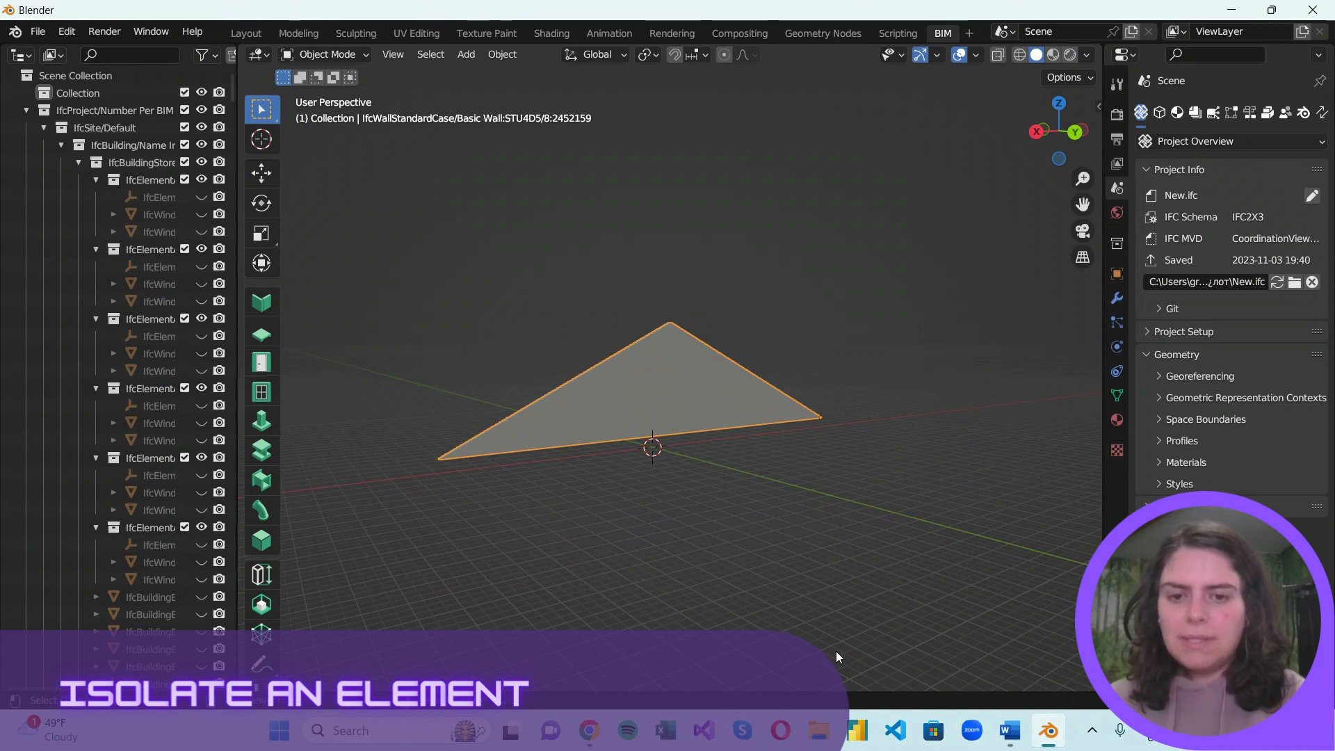
key("alt+h")
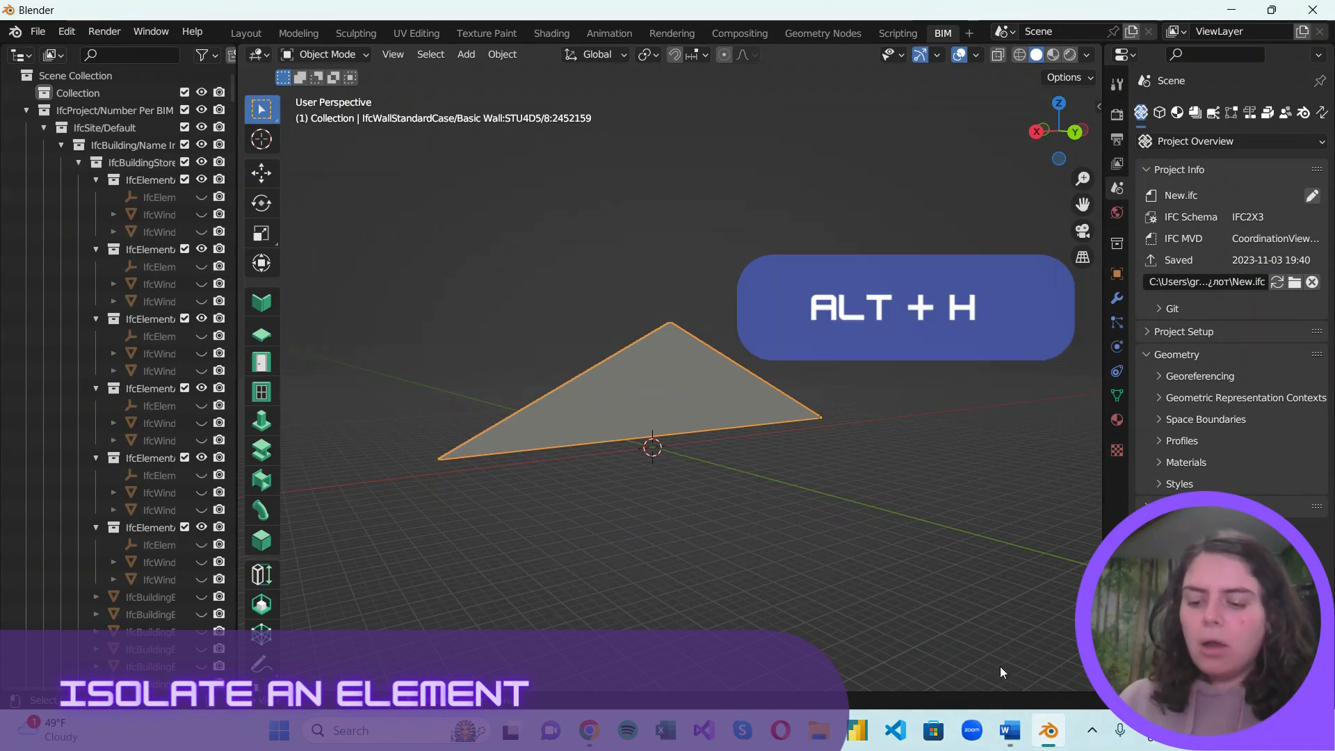
key("alt+h")
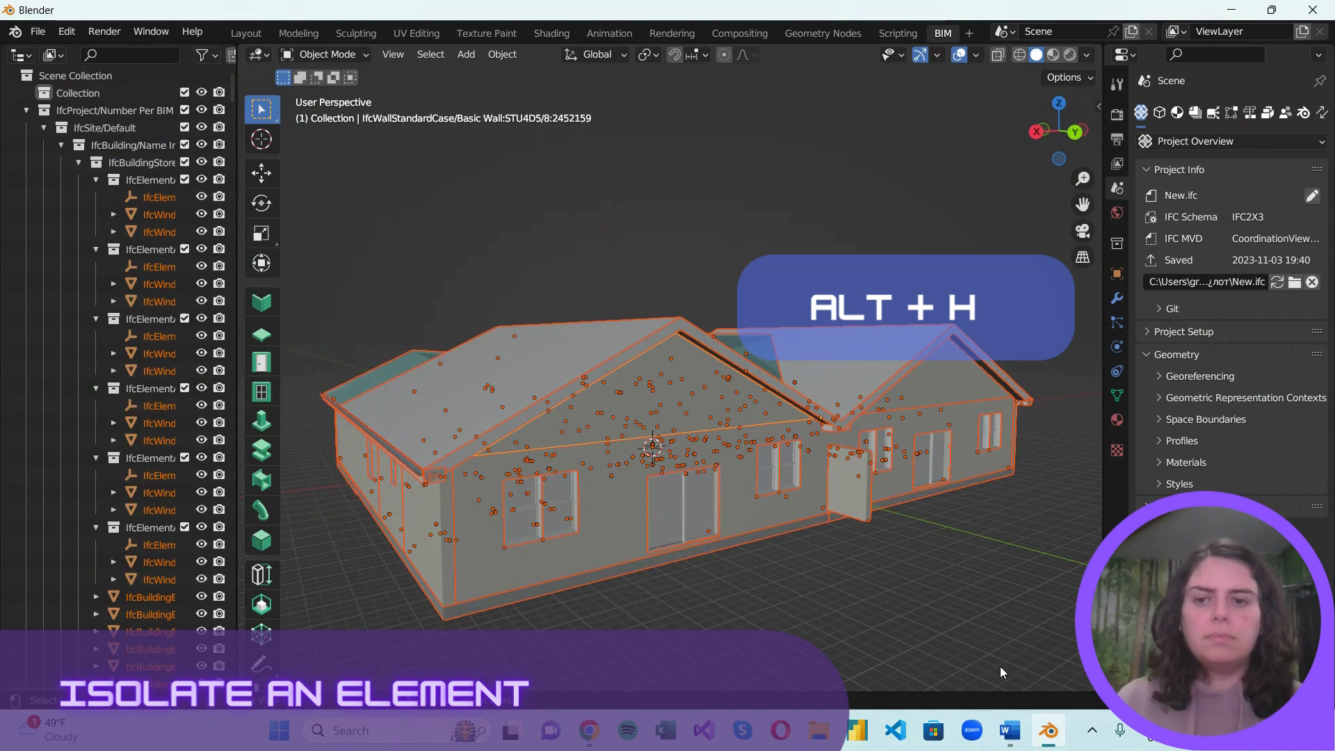
key("alt+h")
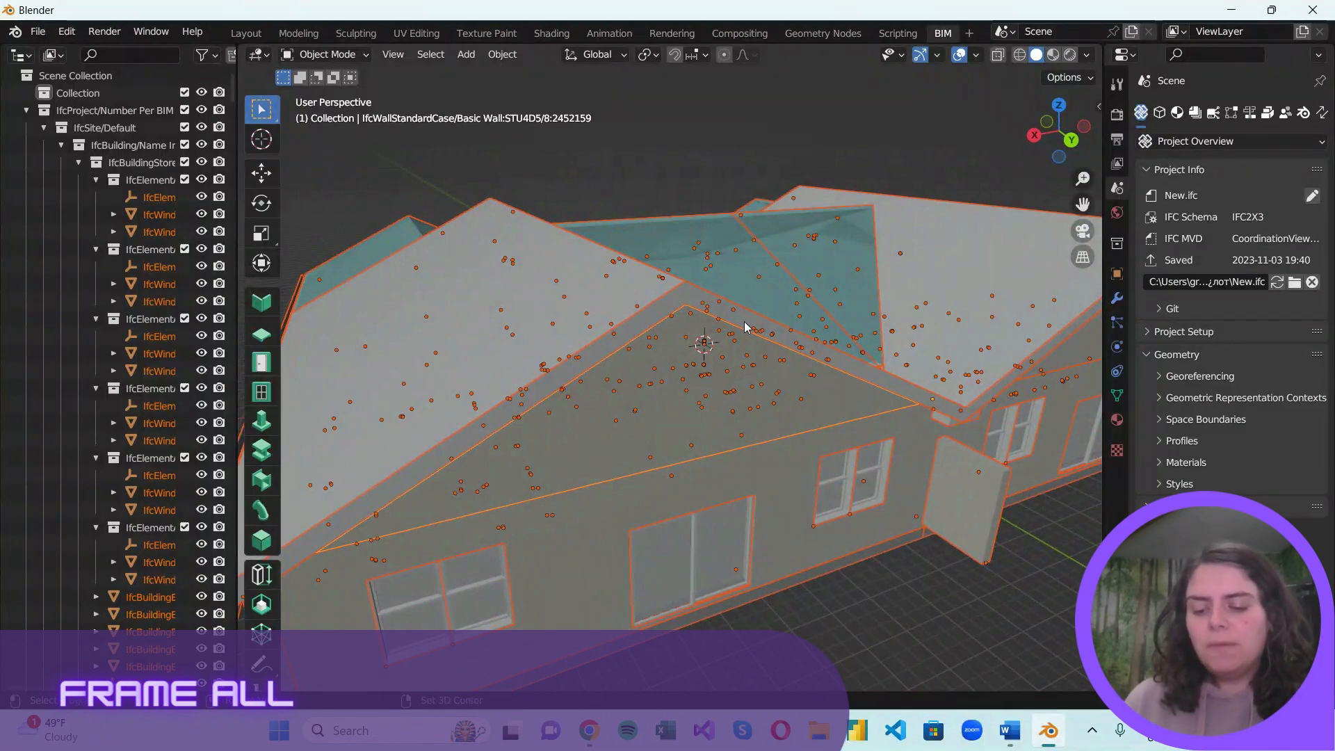
Step: Frame the entire IFC house model in view with Shift+C
key("shift+c")
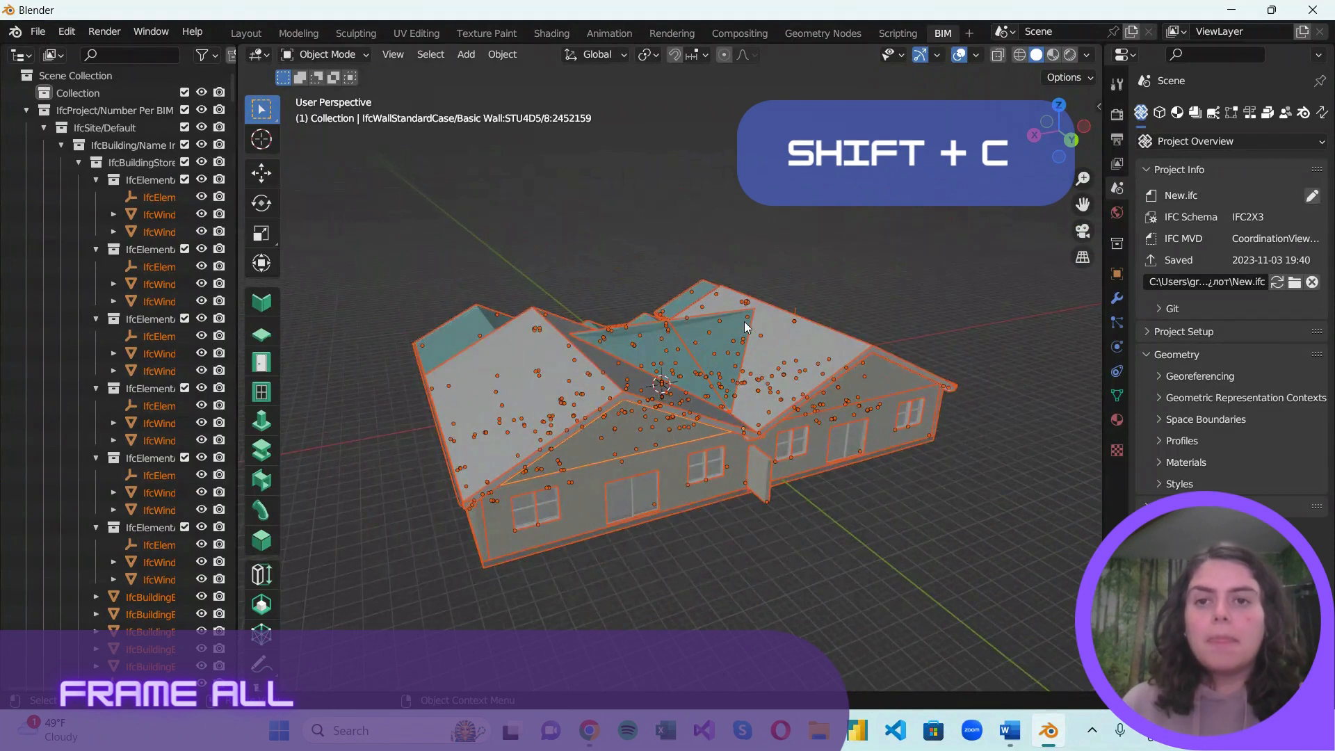
Step: Show the View menu with its Navigation and Align View submenus over the house model
left_click(392, 54)
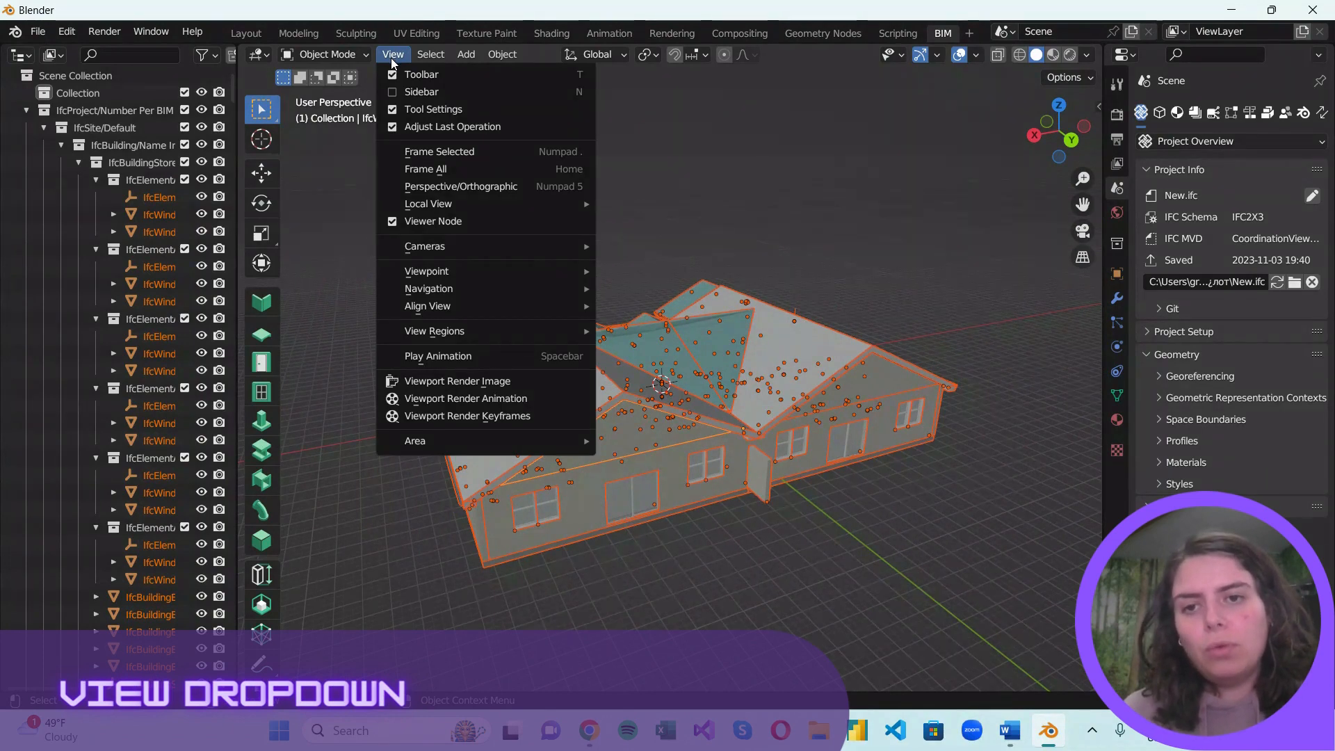
mouse_move(430, 288)
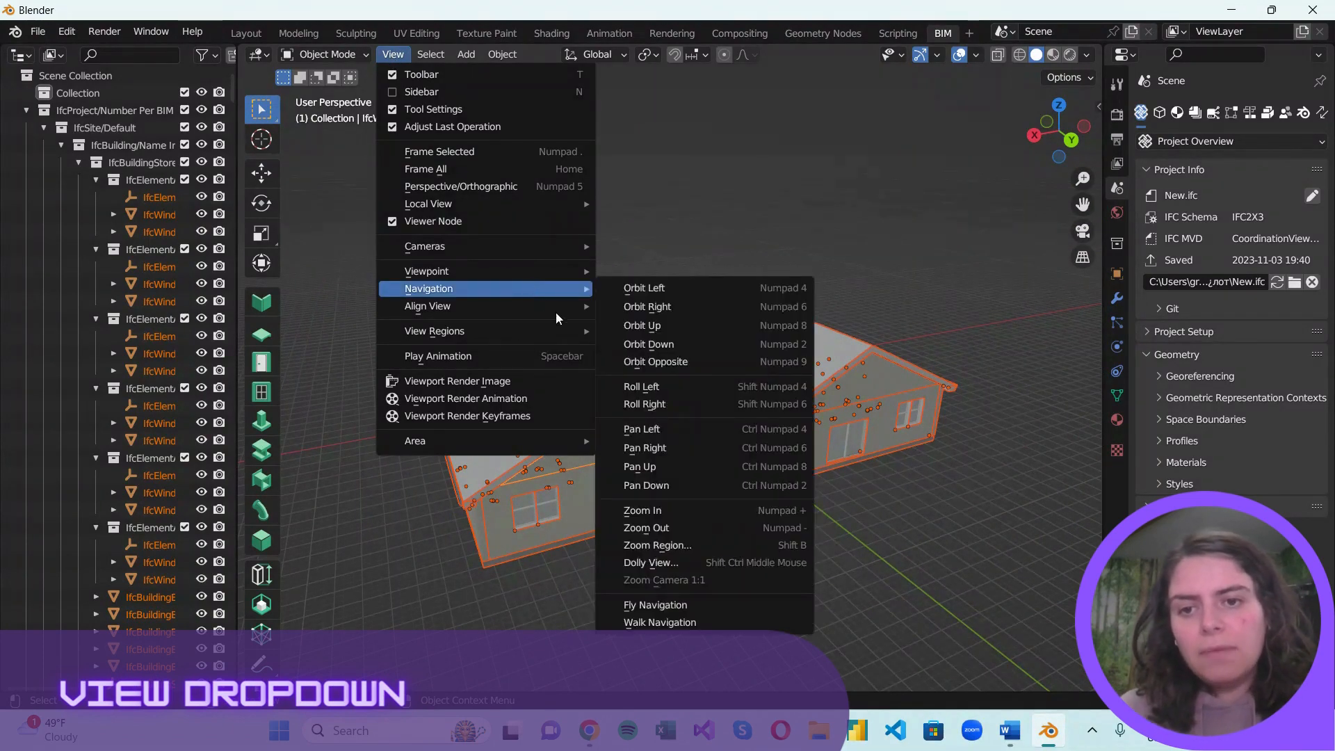
mouse_move(427, 306)
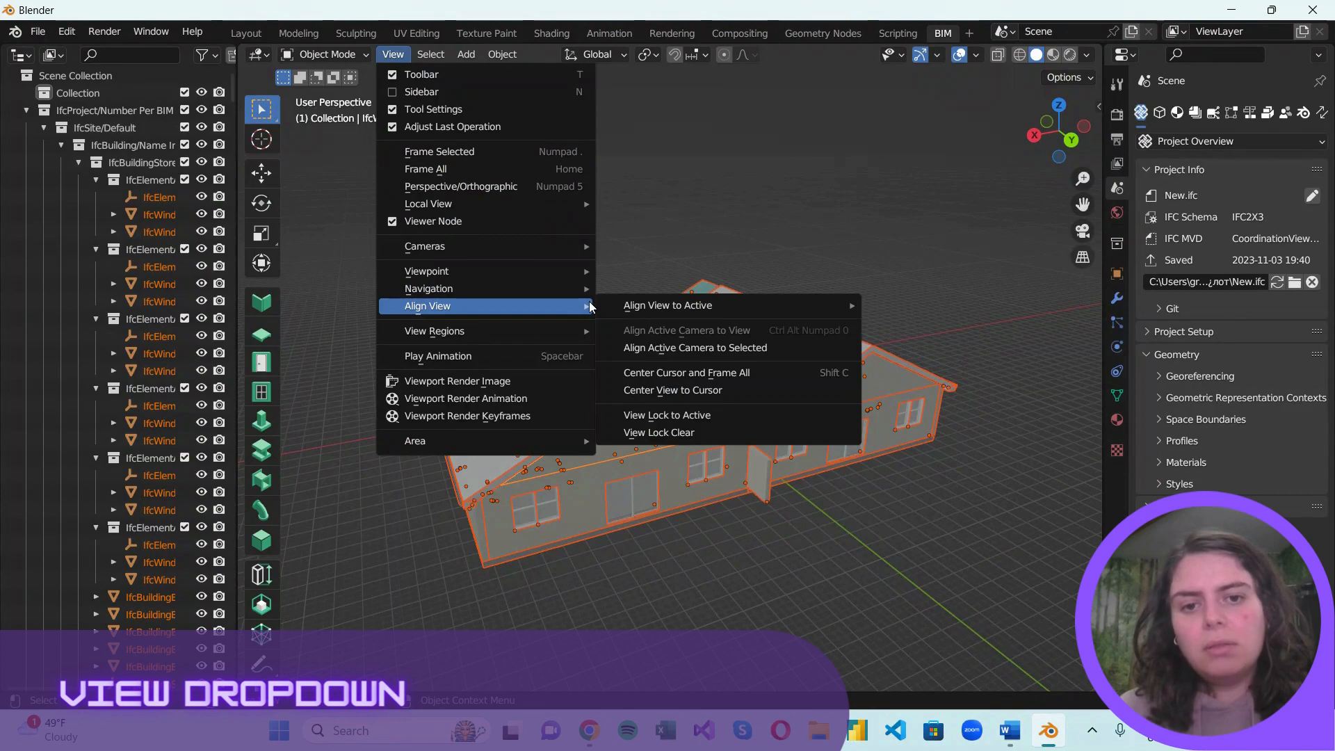